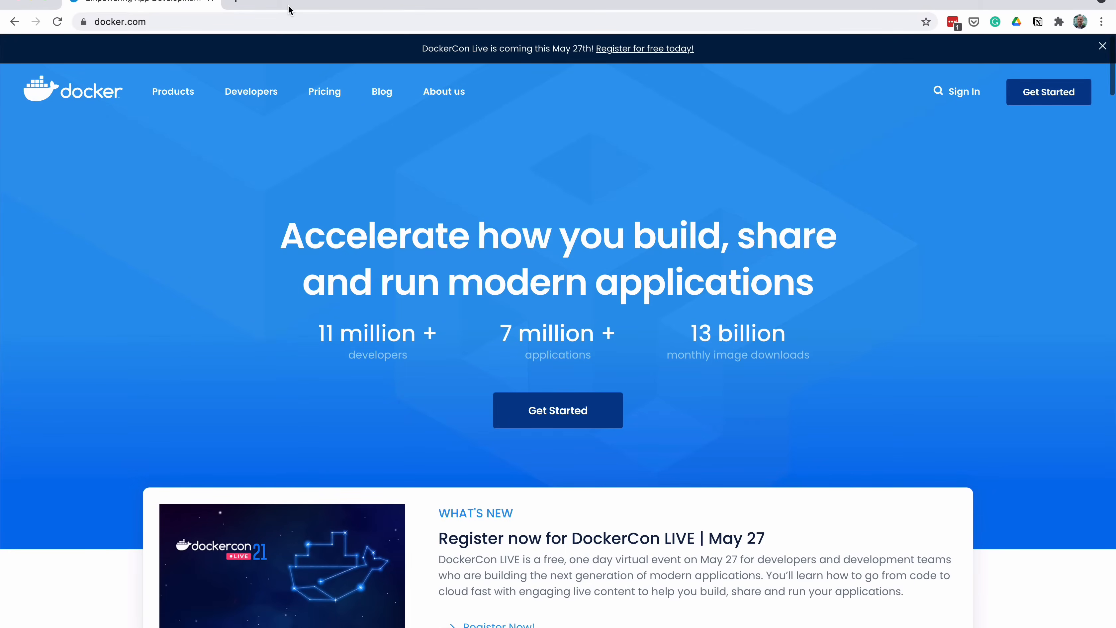
{"action": "mouse_move", "coordinate": [417, 284]}
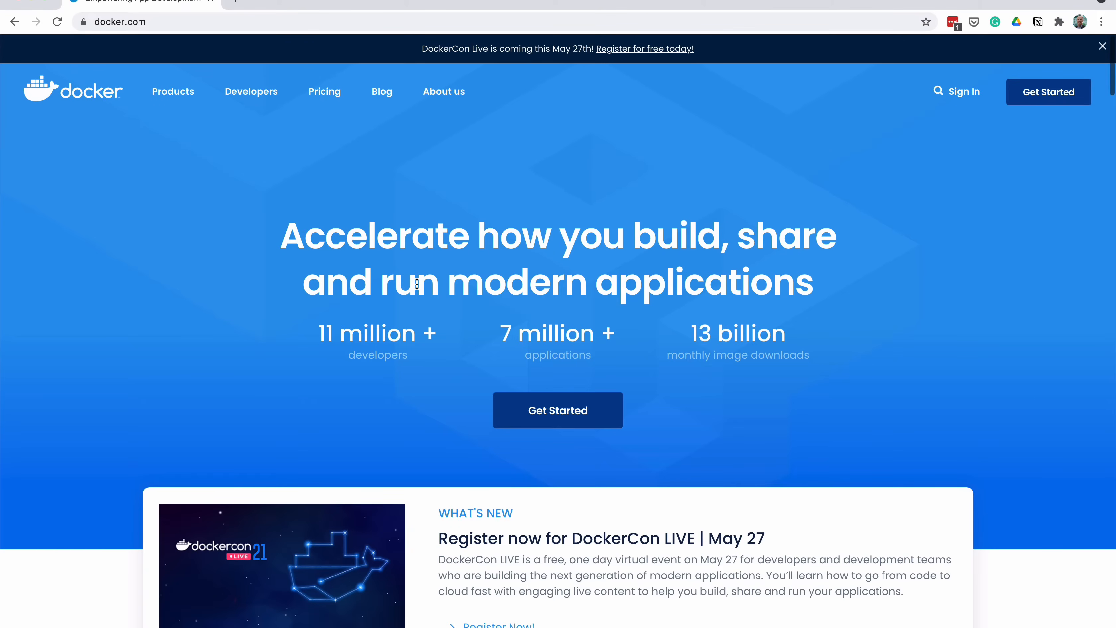
{"action": "mouse_move", "coordinate": [559, 419]}
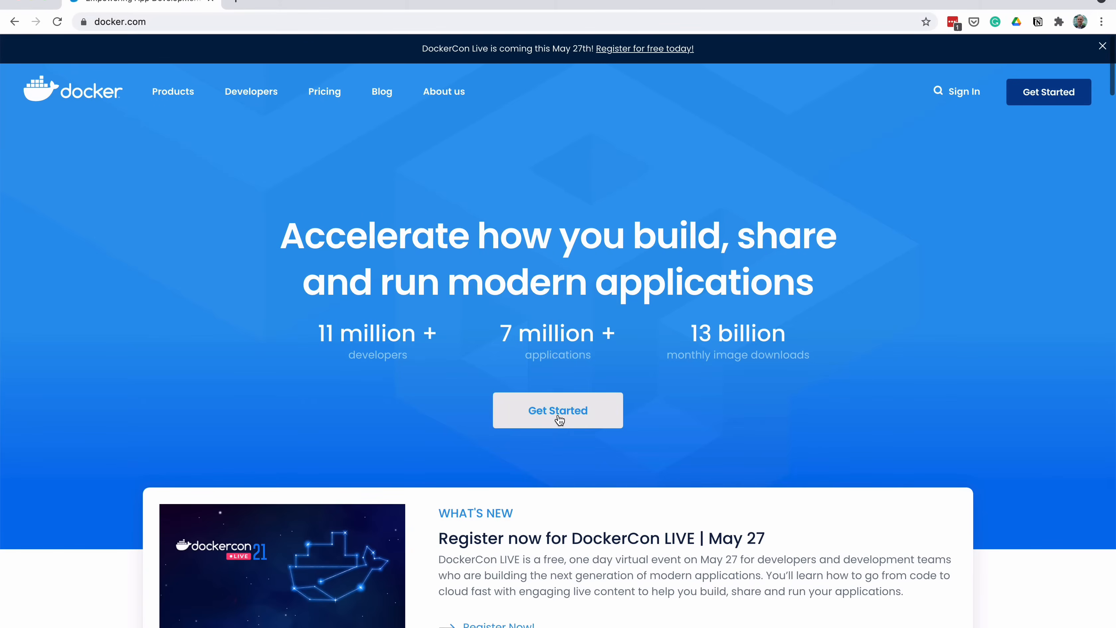
Step: From the Get Started page, download Docker Desktop for Mac with Intel chip
{"action": "left_click", "coordinate": [557, 410]}
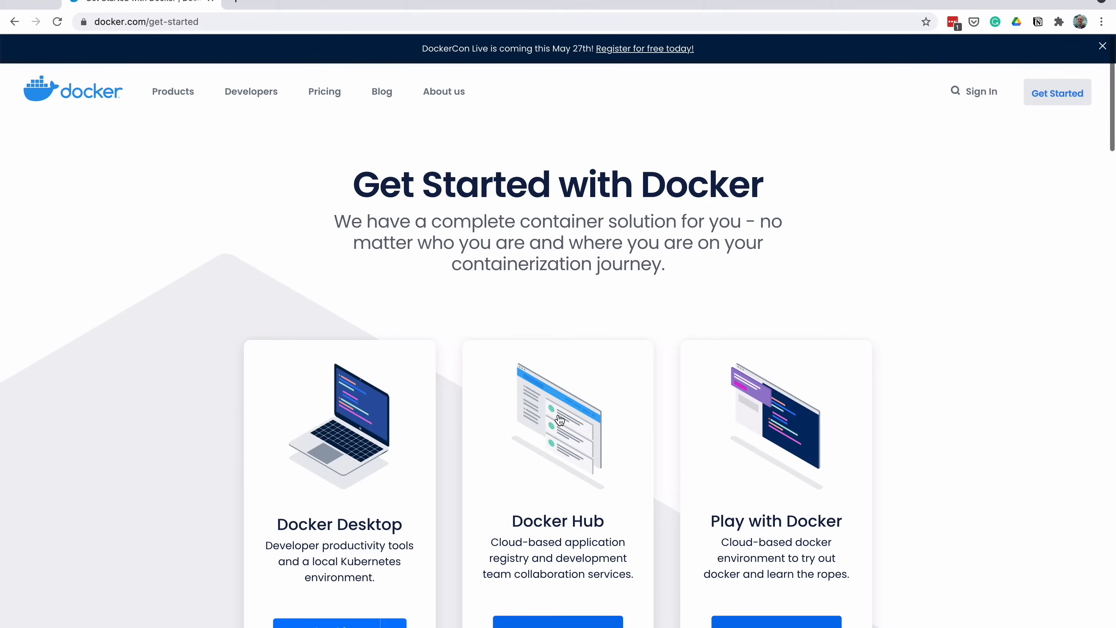
{"action": "scroll", "scroll_direction": "down", "scroll_amount": 3}
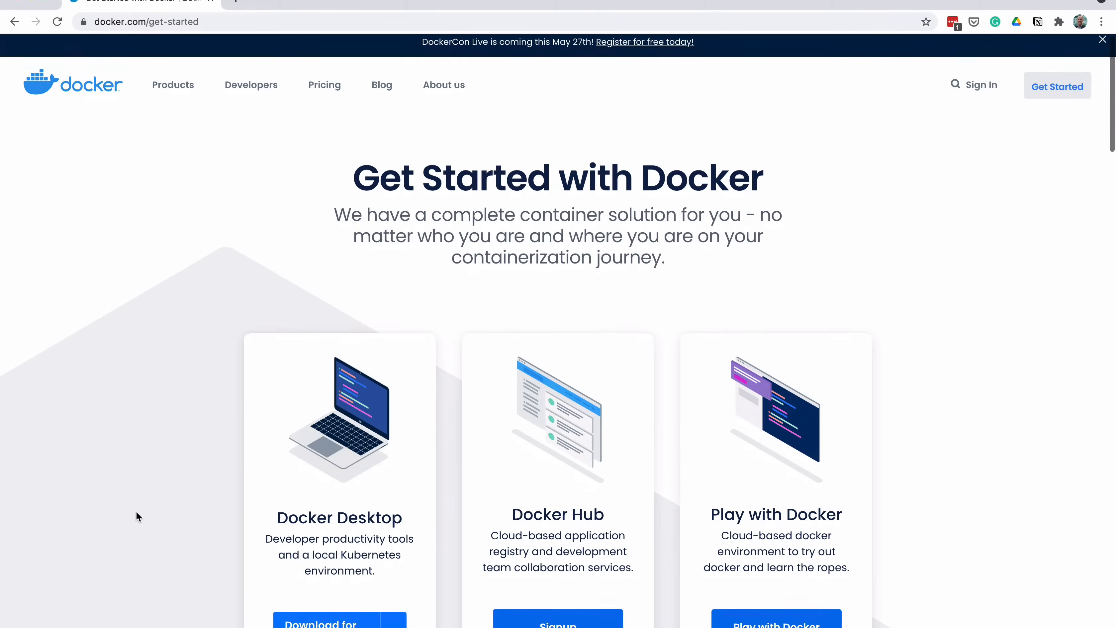
{"action": "scroll", "scroll_direction": "down", "scroll_amount": 3}
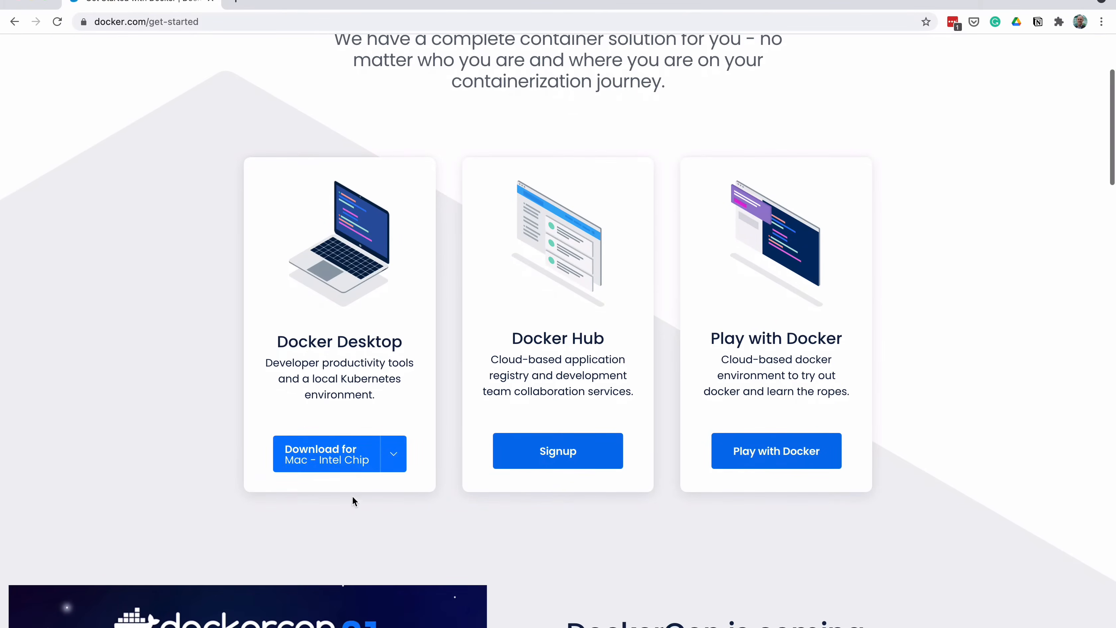
{"action": "left_click", "coordinate": [394, 454]}
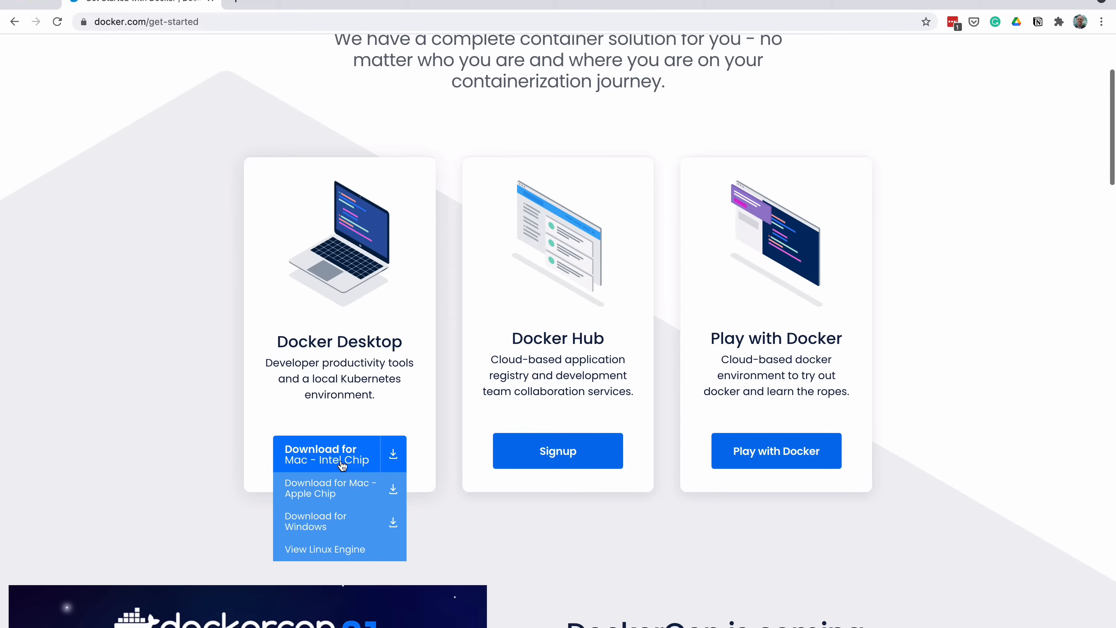
{"action": "left_click", "coordinate": [333, 464]}
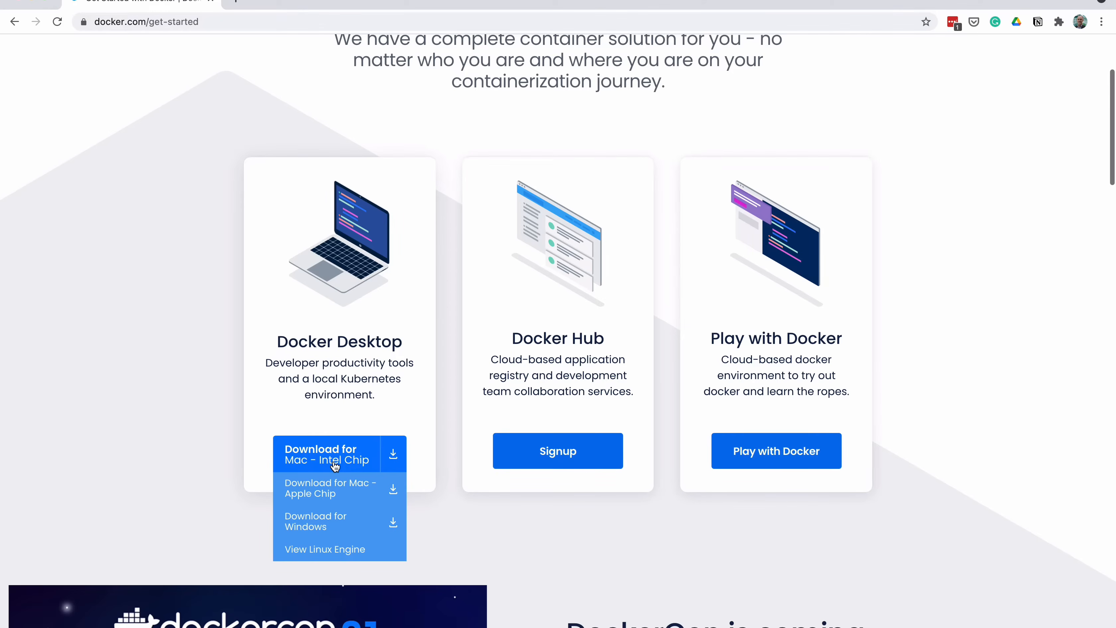
{"action": "left_click", "coordinate": [335, 467]}
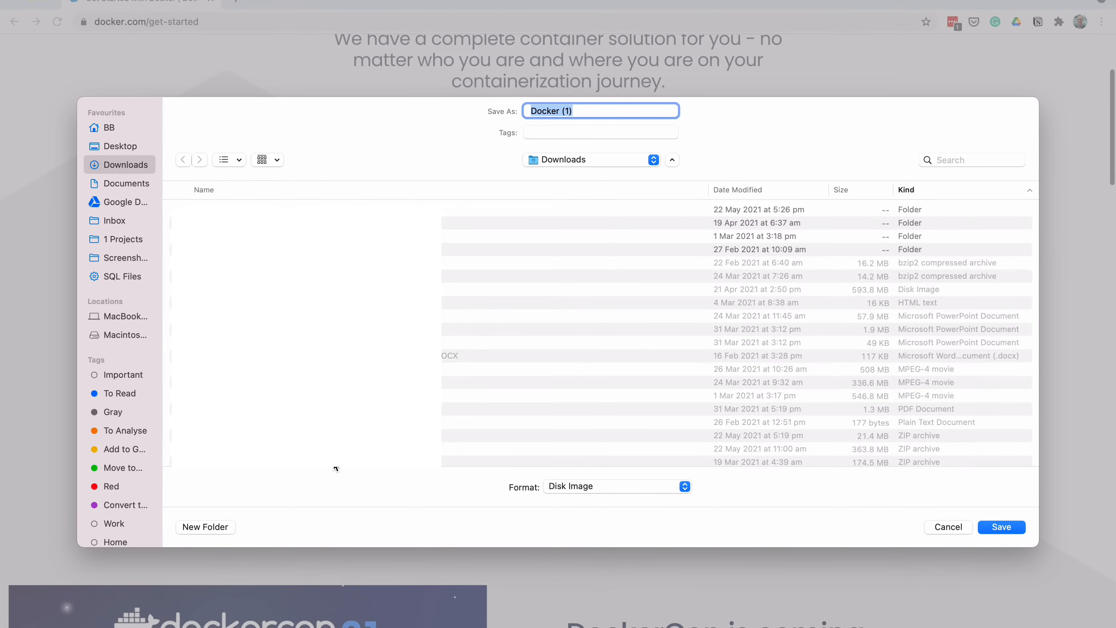
Step: Save the Docker Desktop disk image into the Downloads folder
{"action": "left_click", "coordinate": [1001, 527]}
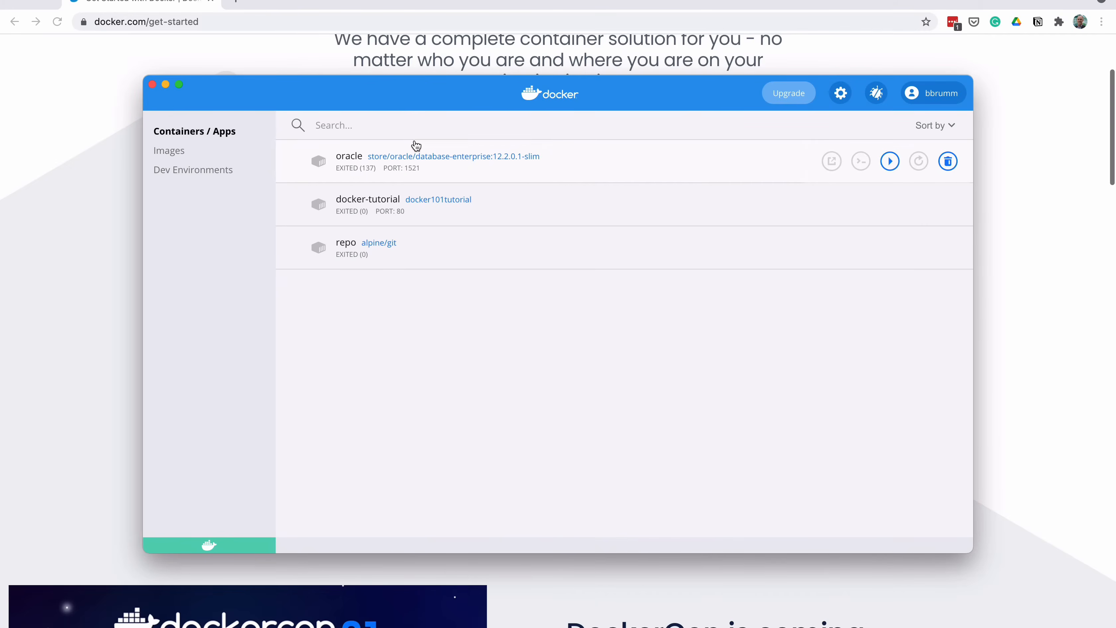
{"action": "mouse_move", "coordinate": [633, 426]}
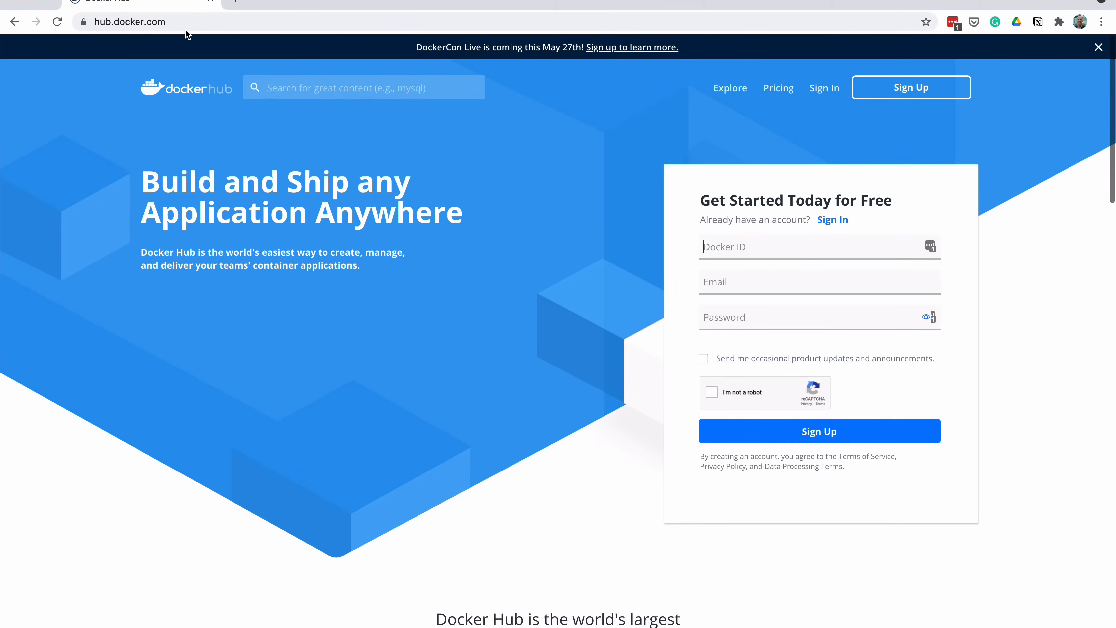
{"action": "mouse_move", "coordinate": [961, 124]}
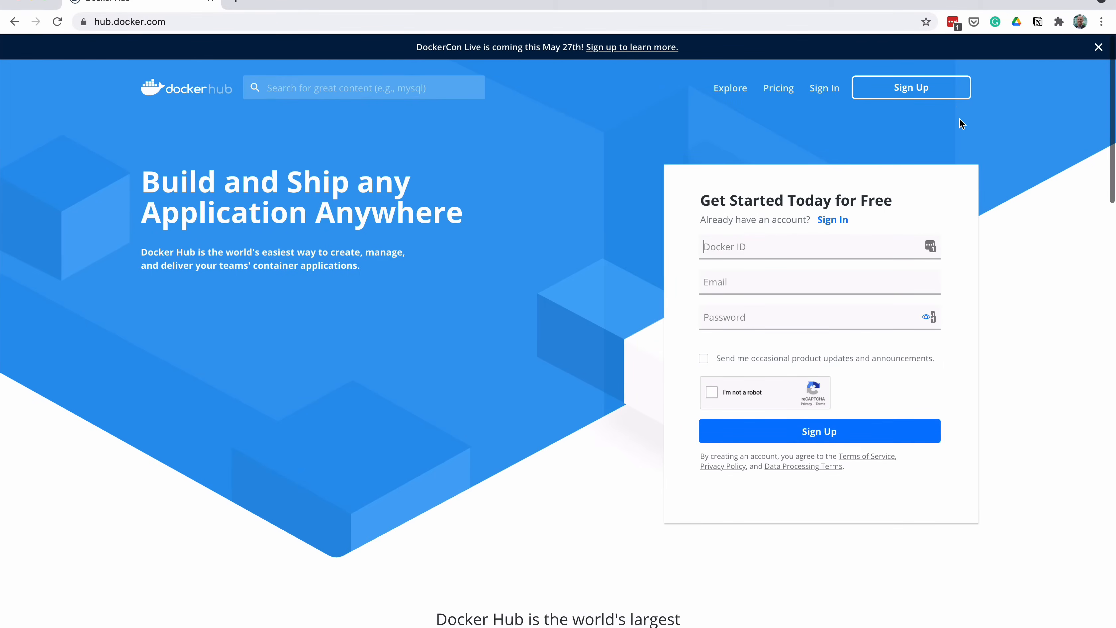
Step: Sign up for a new Docker ID and continue with the free plan
{"action": "left_click", "coordinate": [911, 87]}
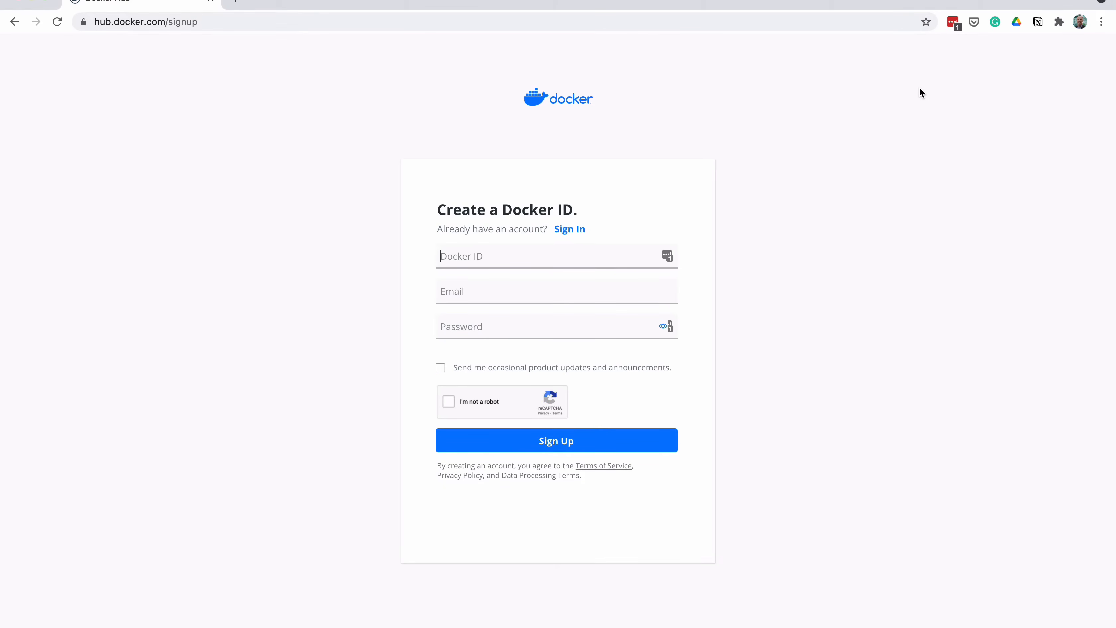
{"action": "mouse_move", "coordinate": [2, 33]}
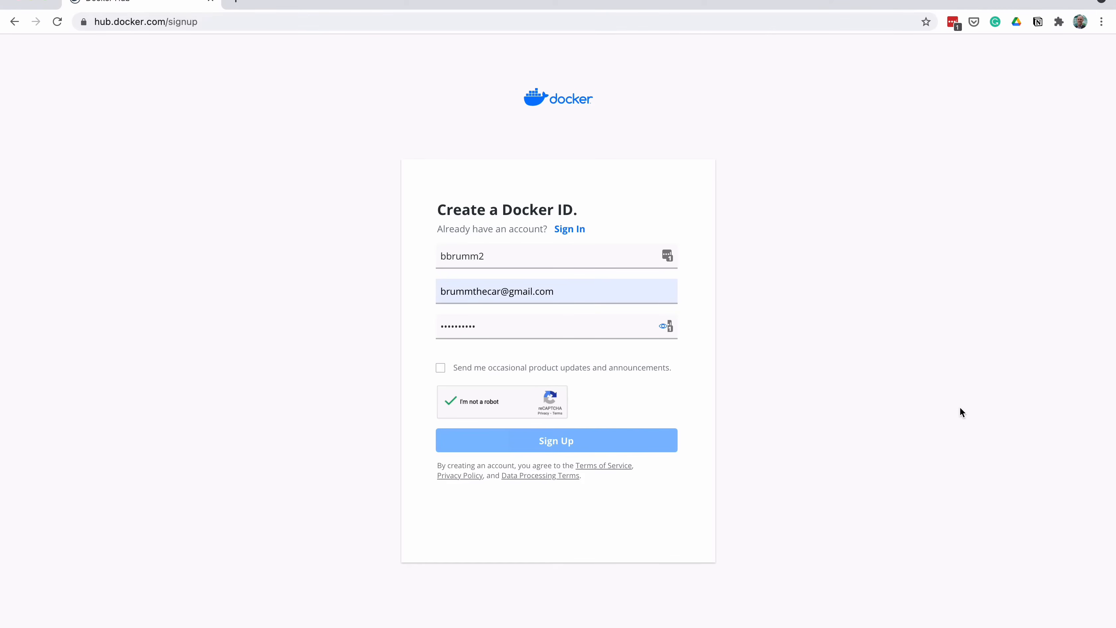
{"action": "left_click", "coordinate": [557, 440]}
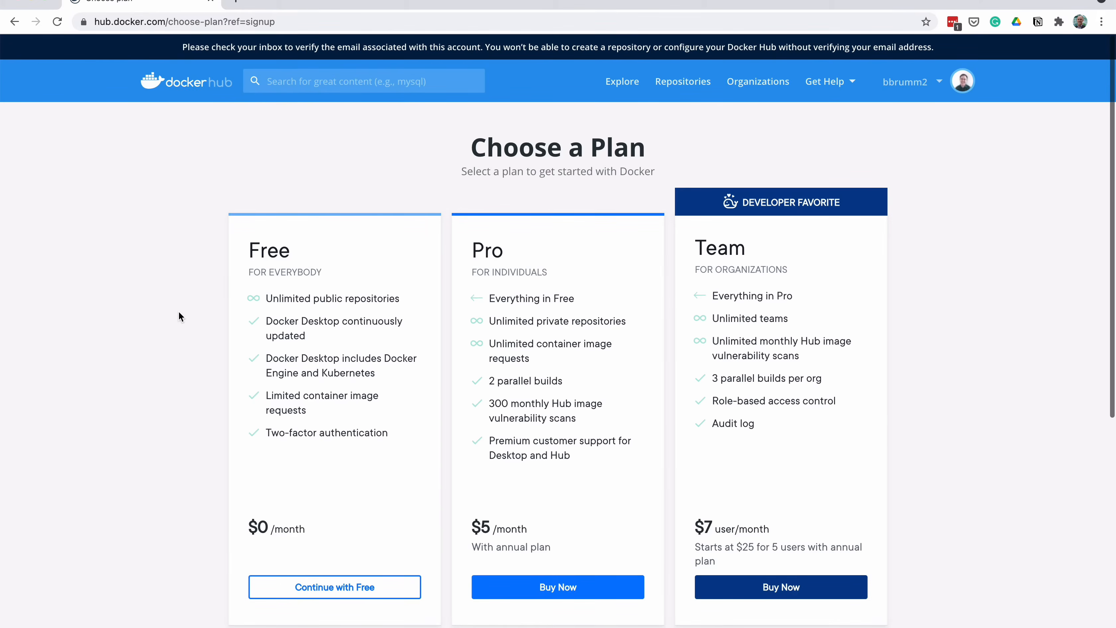
{"action": "mouse_move", "coordinate": [332, 590]}
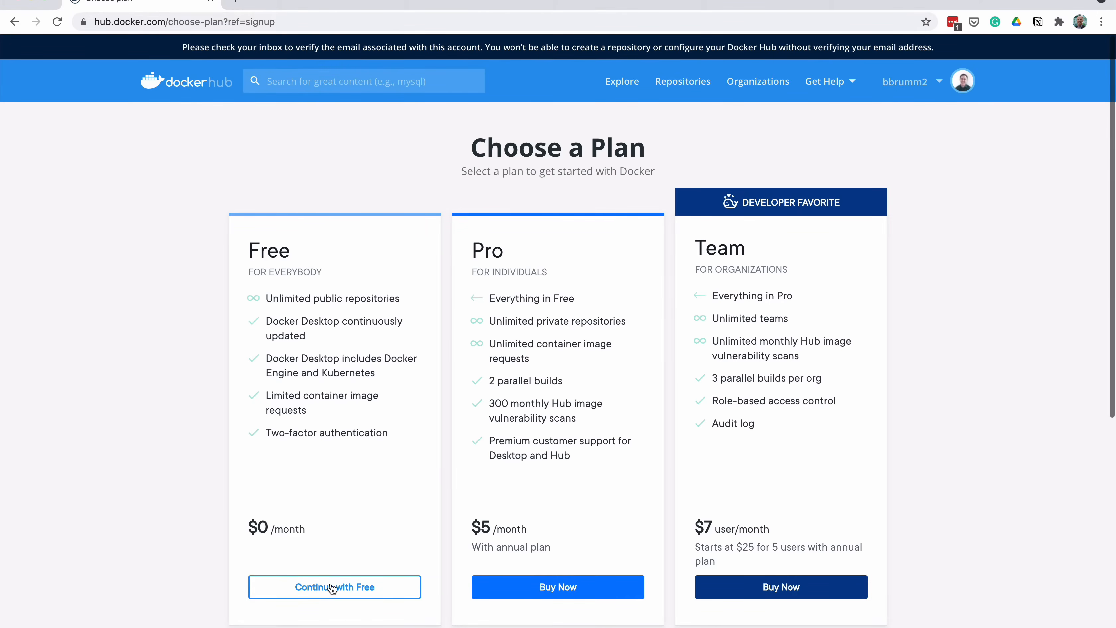
{"action": "left_click", "coordinate": [335, 587]}
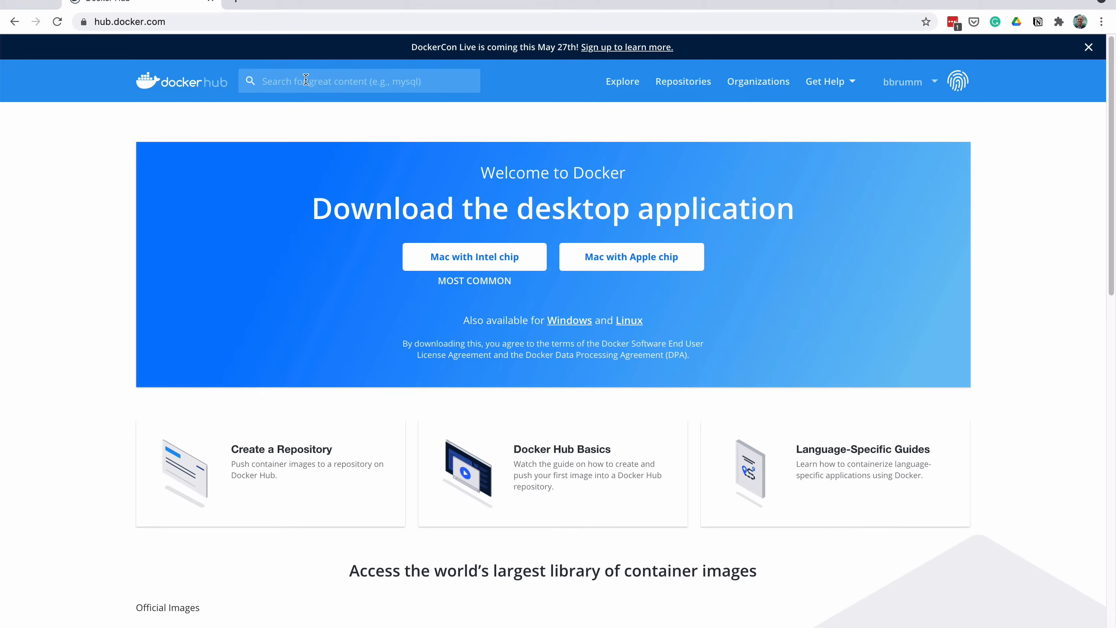
Step: Search Docker Hub for 'sql server' and open the Microsoft SQL Server image page
{"action": "type", "text": "sql server"}
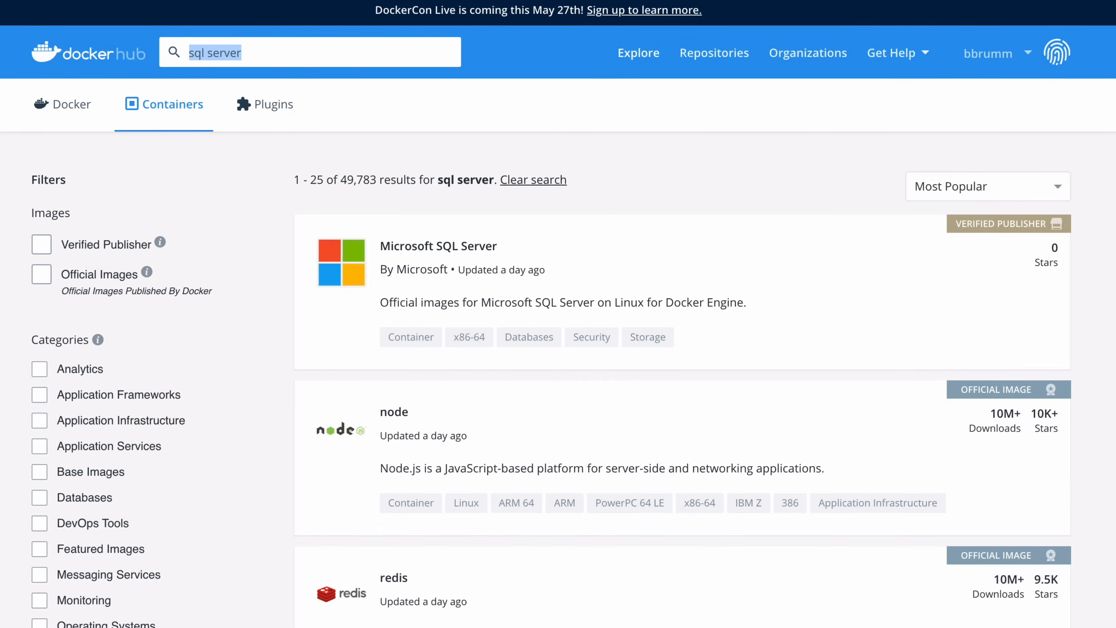
{"action": "left_click", "coordinate": [437, 246]}
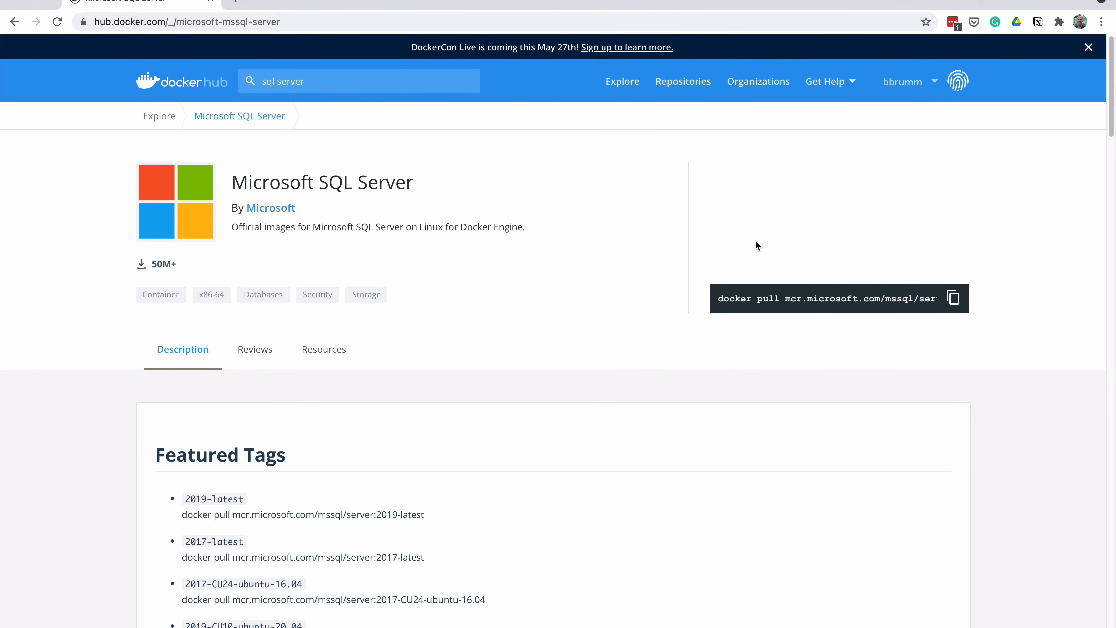
Step: Scroll to the How to use this Image section with the docker run commands
{"action": "scroll", "scroll_direction": "down", "scroll_amount": 3}
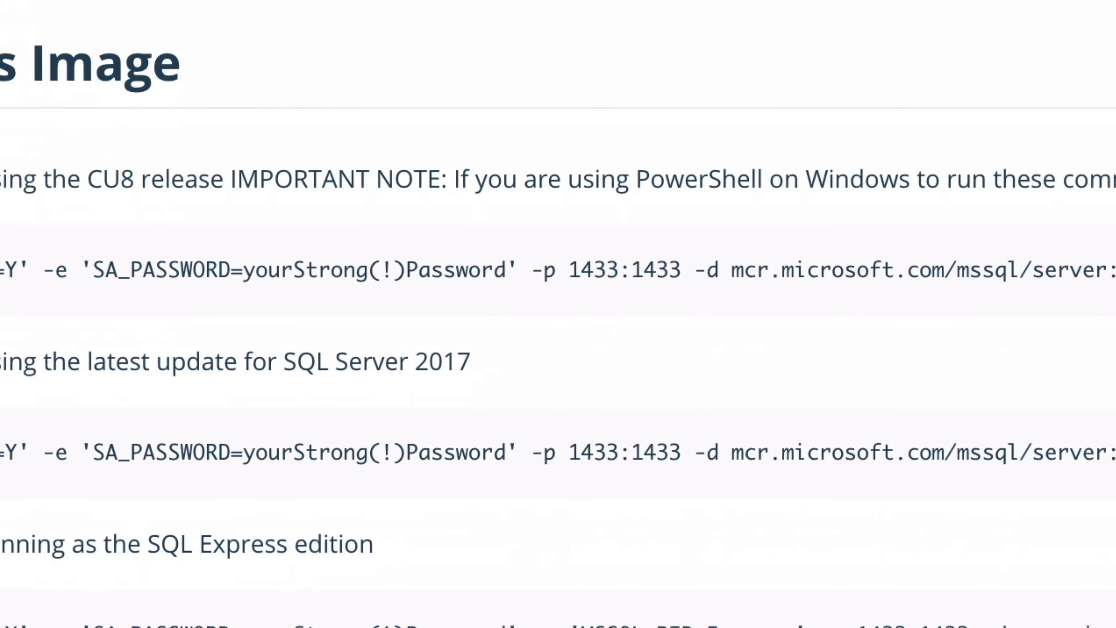
Step: Launch the Terminal app to get a bash prompt
{"action": "double_click", "coordinate": [709, 269]}
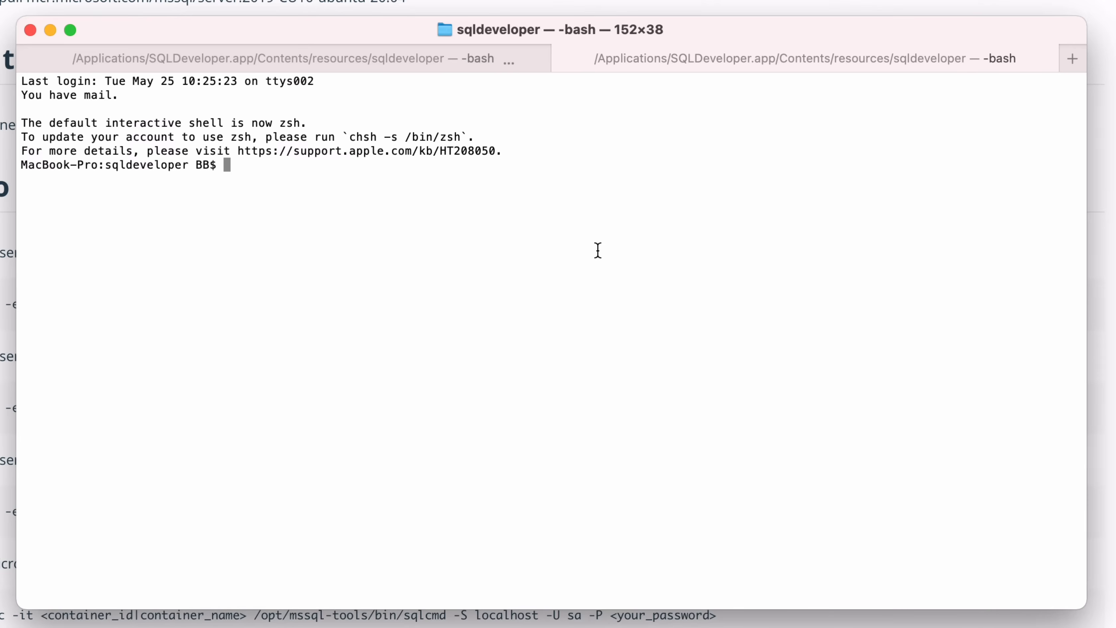
Step: Run 'docker login' to sign in with the new Docker account
{"action": "type", "text": "docker login"}
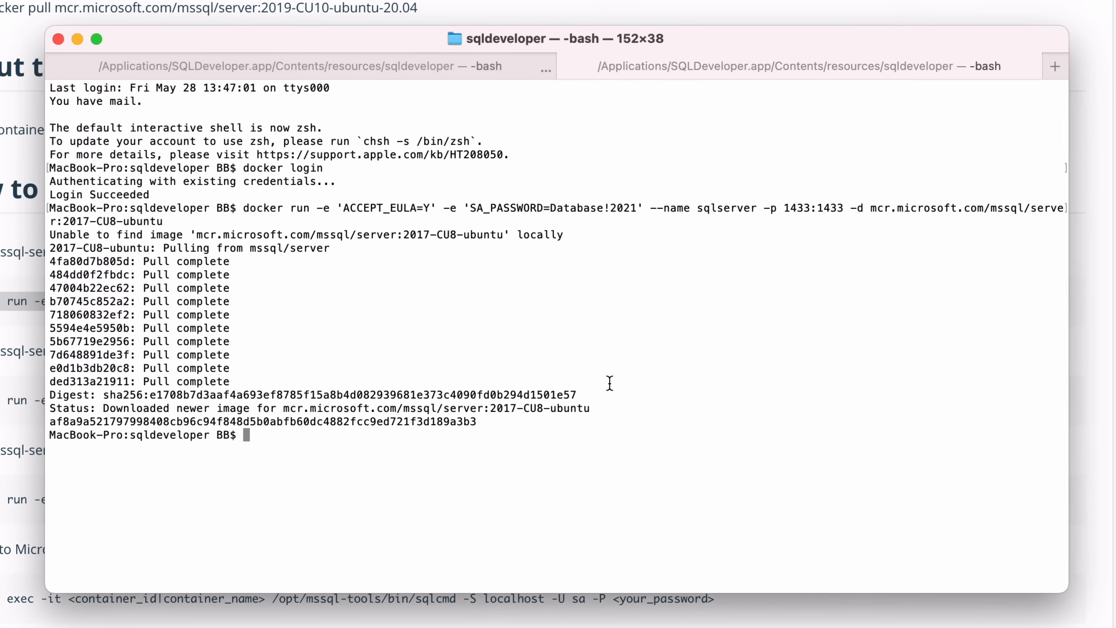
Step: Run 'docker ps' to confirm the sqlserver container is running
{"action": "type", "text": "docker ps"}
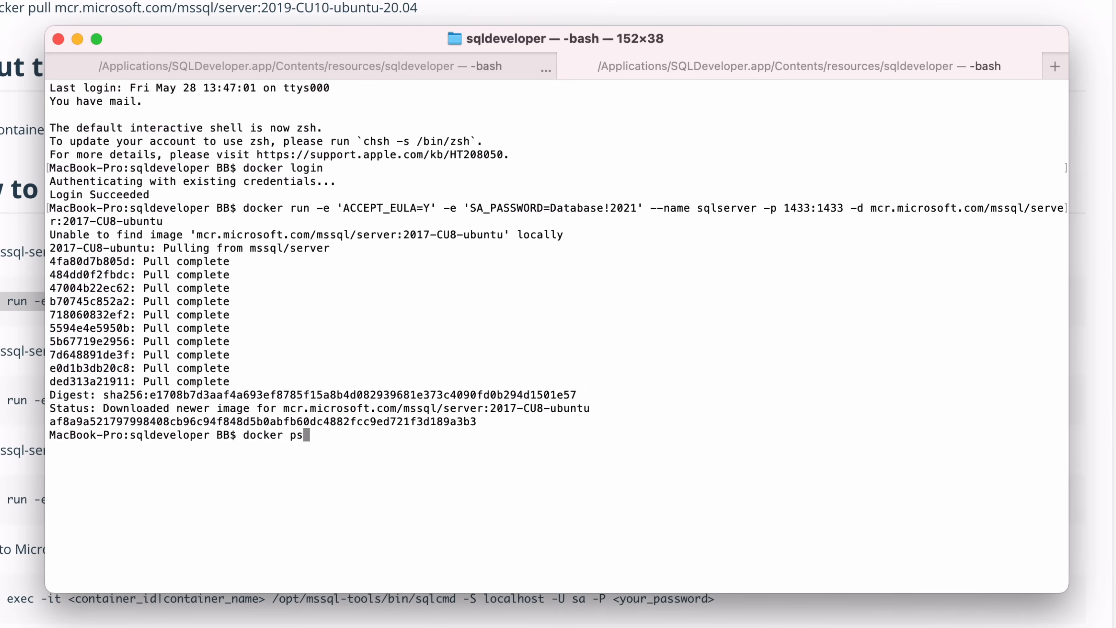
{"action": "key", "text": "Return"}
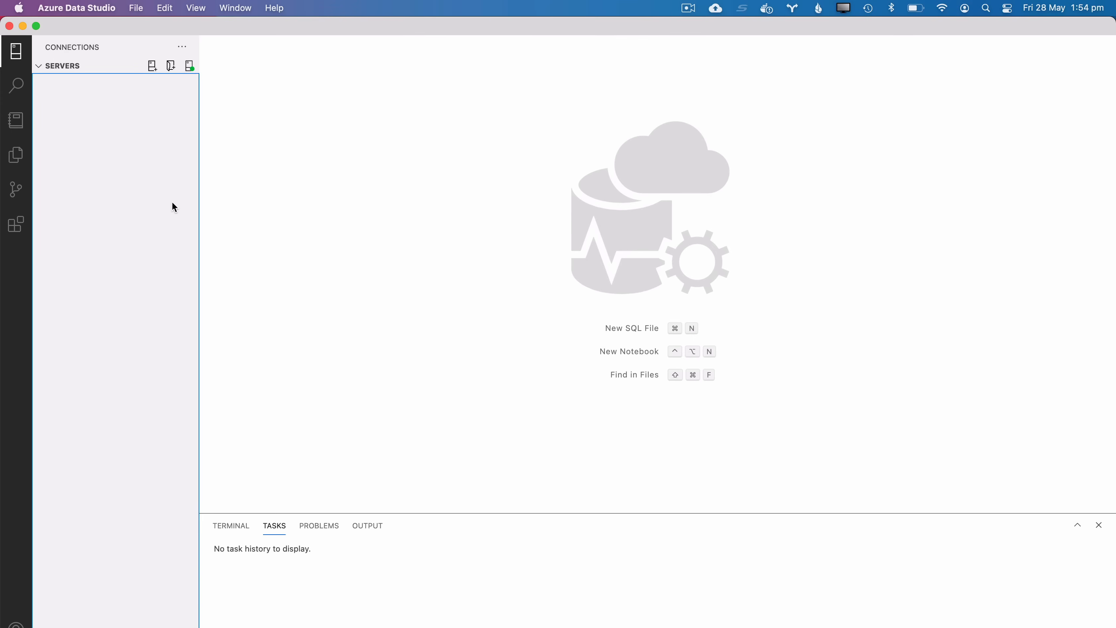
{"action": "mouse_move", "coordinate": [133, 106]}
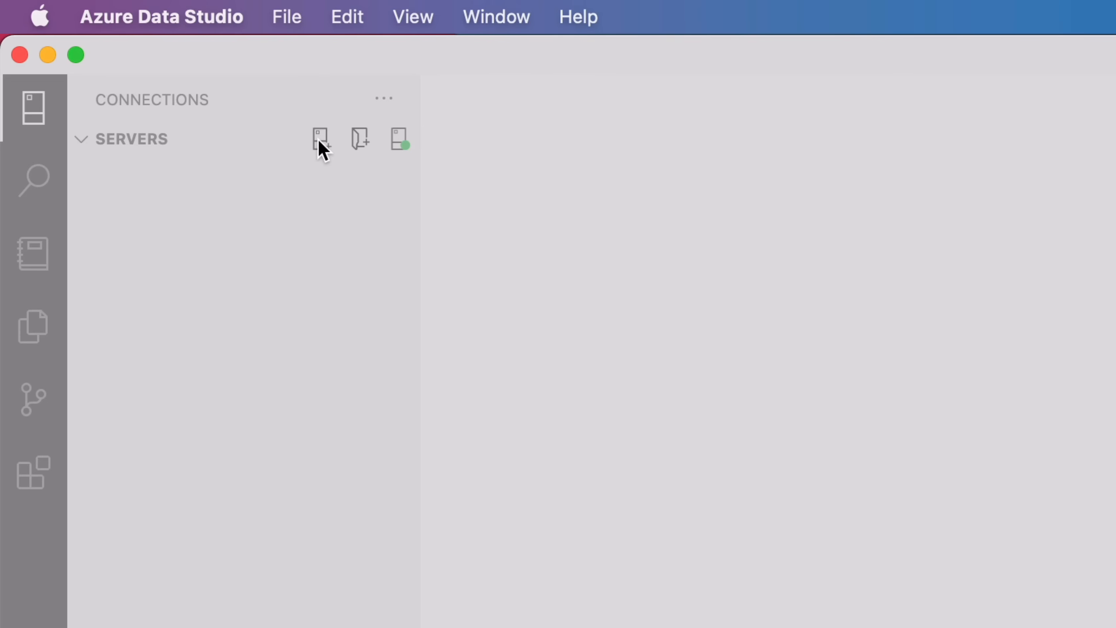
Step: Connect to localhost, 1433 as sa with the password, remembering the password
{"action": "left_click", "coordinate": [320, 141]}
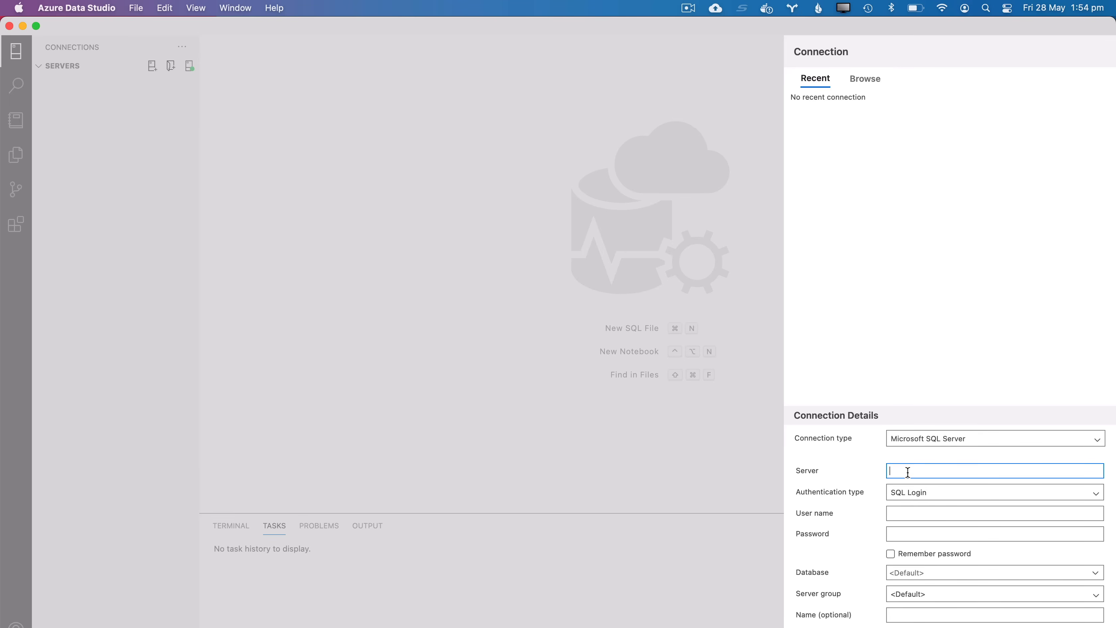
{"action": "type", "text": "localhost, 1"}
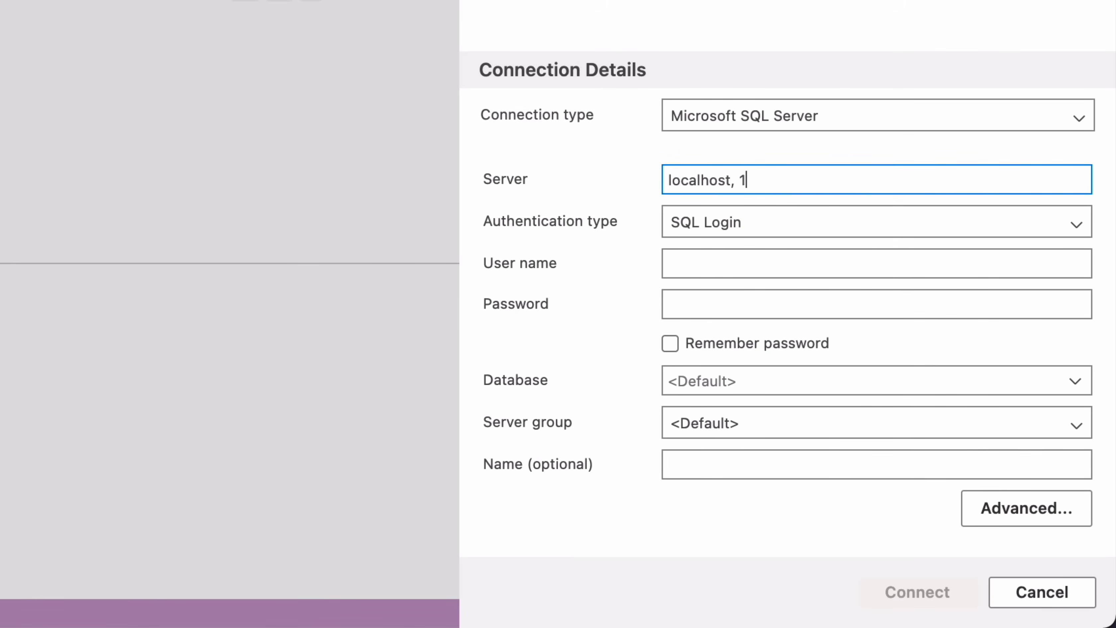
{"action": "type", "text": "433"}
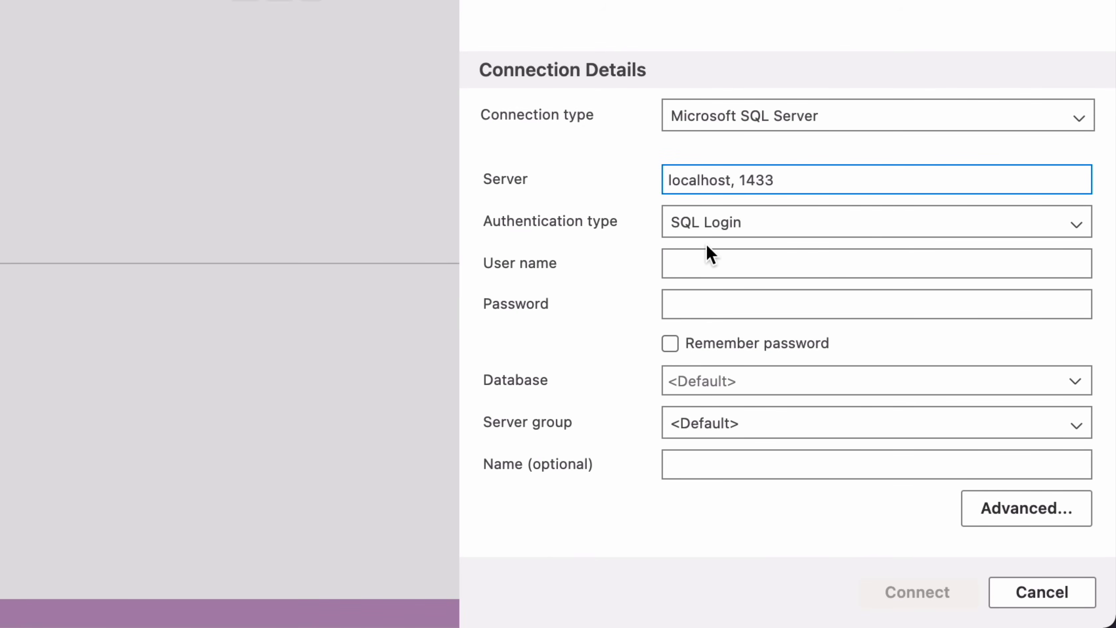
{"action": "type", "text": "sa"}
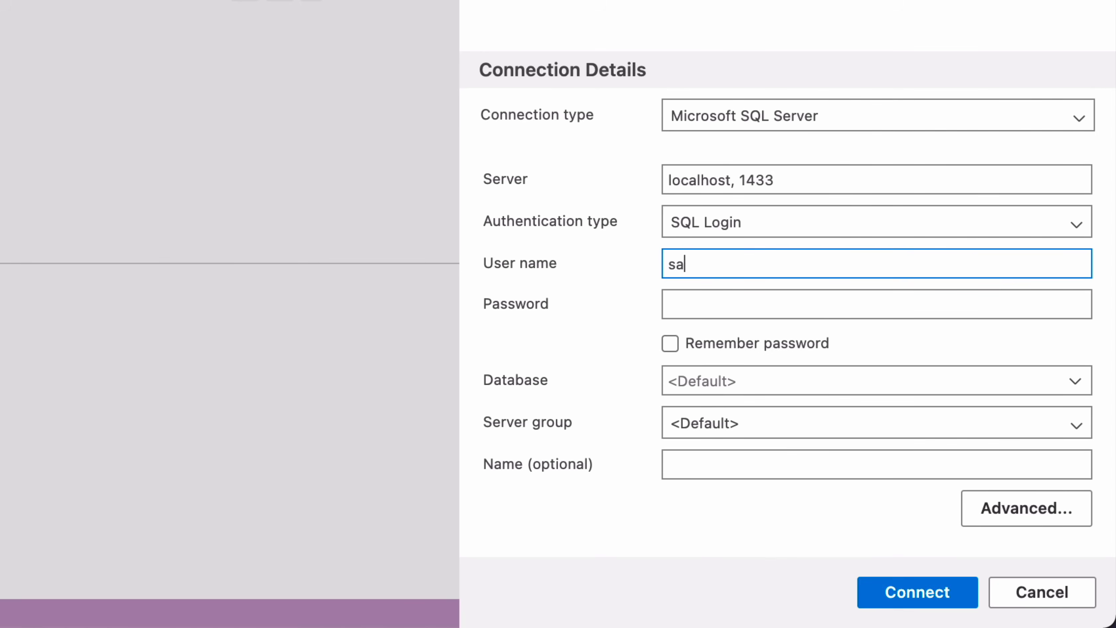
{"action": "left_click", "coordinate": [876, 301]}
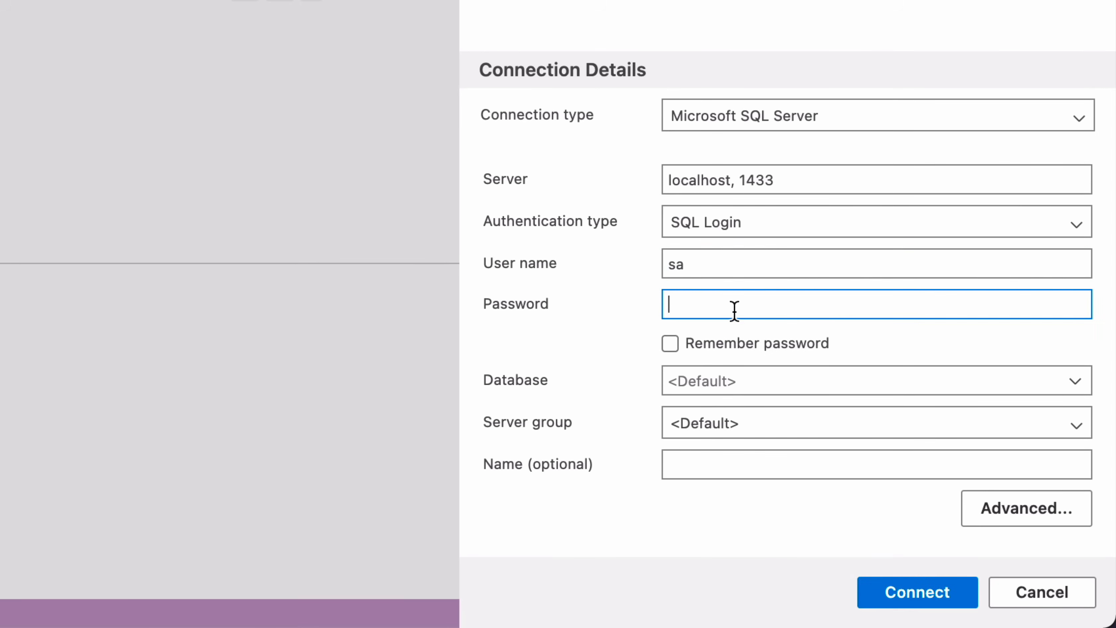
{"action": "type", "text": "password"}
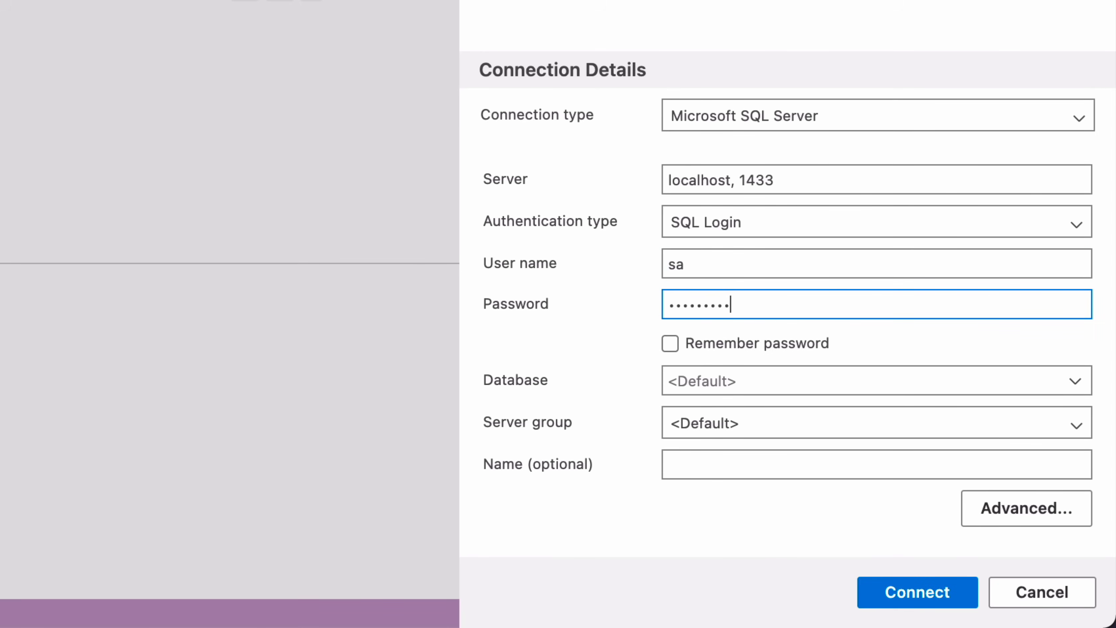
{"action": "left_click", "coordinate": [669, 343]}
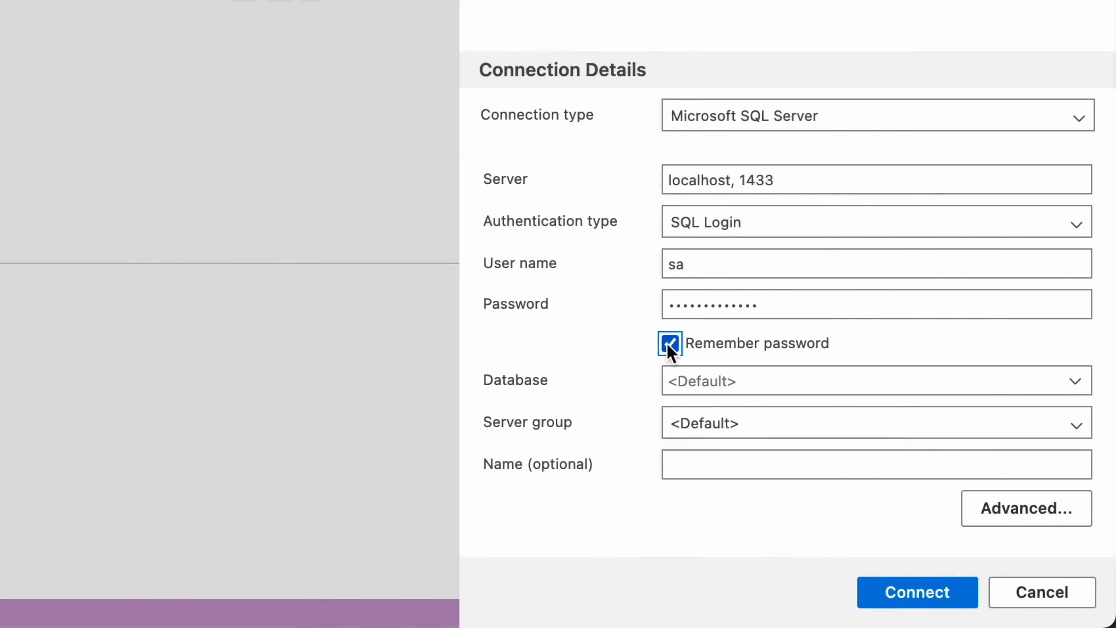
{"action": "left_click", "coordinate": [670, 343]}
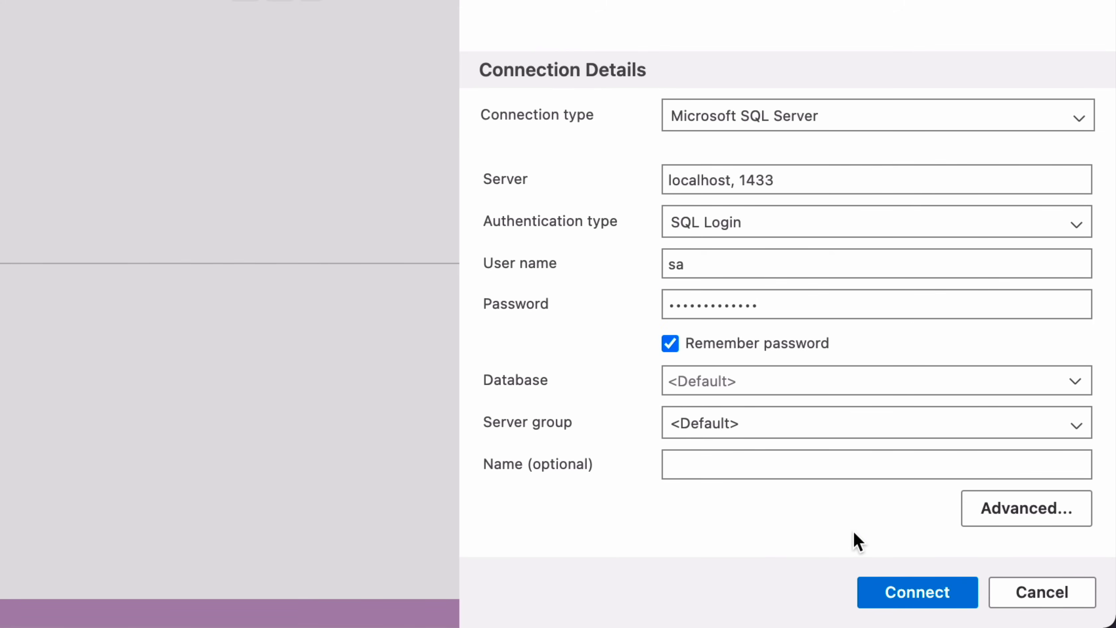
{"action": "left_click", "coordinate": [917, 593]}
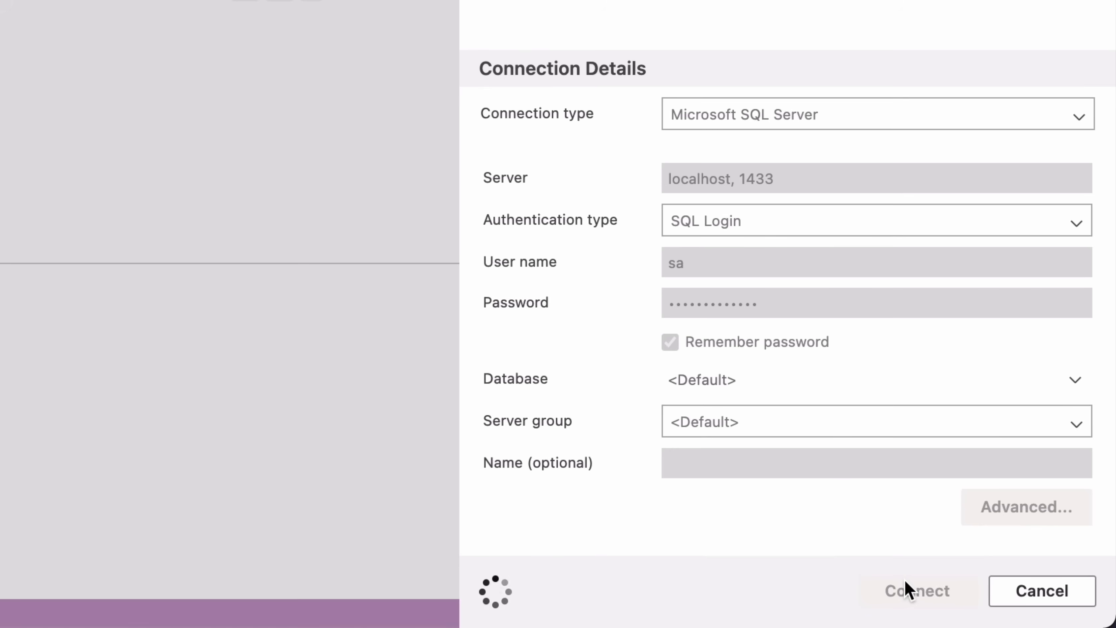
{"action": "left_click", "coordinate": [912, 590]}
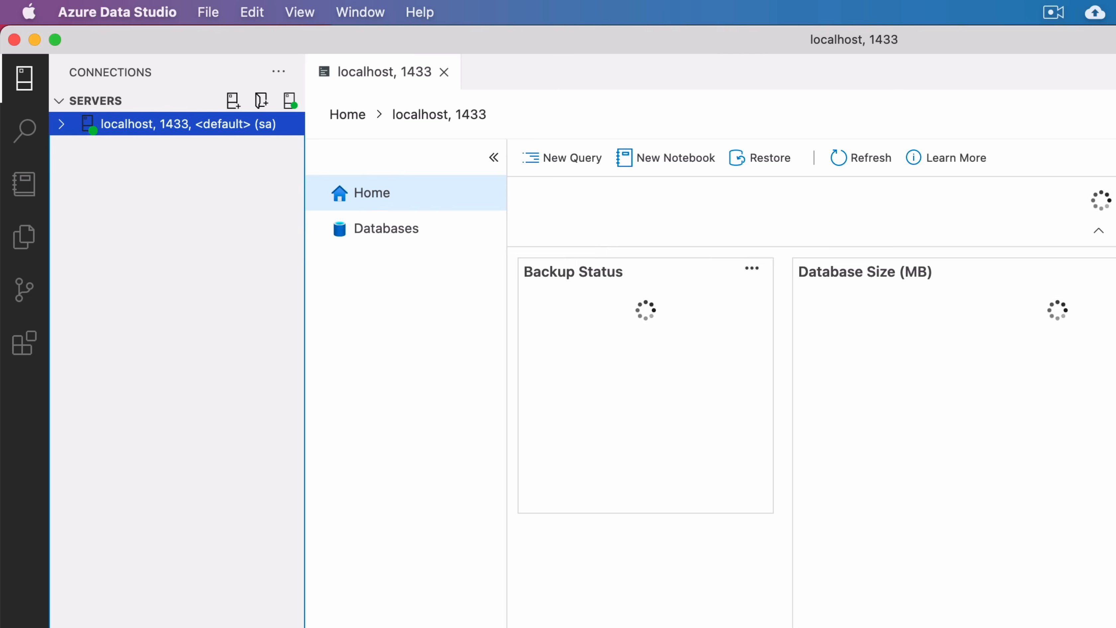
Step: Expand the localhost, 1433 server node and start a new query on it
{"action": "left_click", "coordinate": [61, 124]}
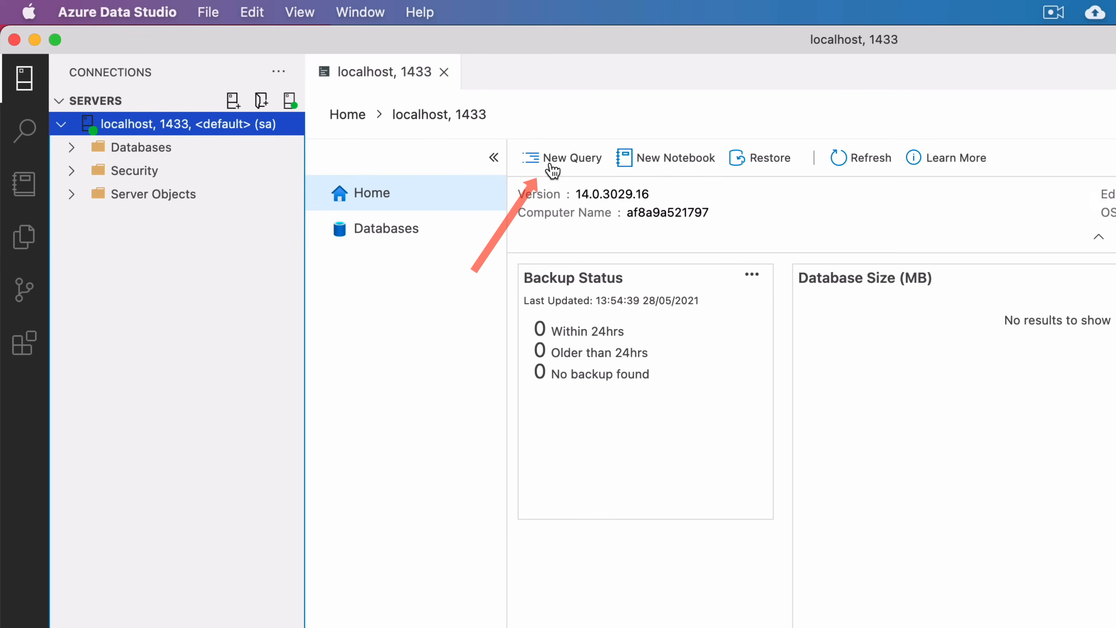
{"action": "left_click", "coordinate": [572, 158]}
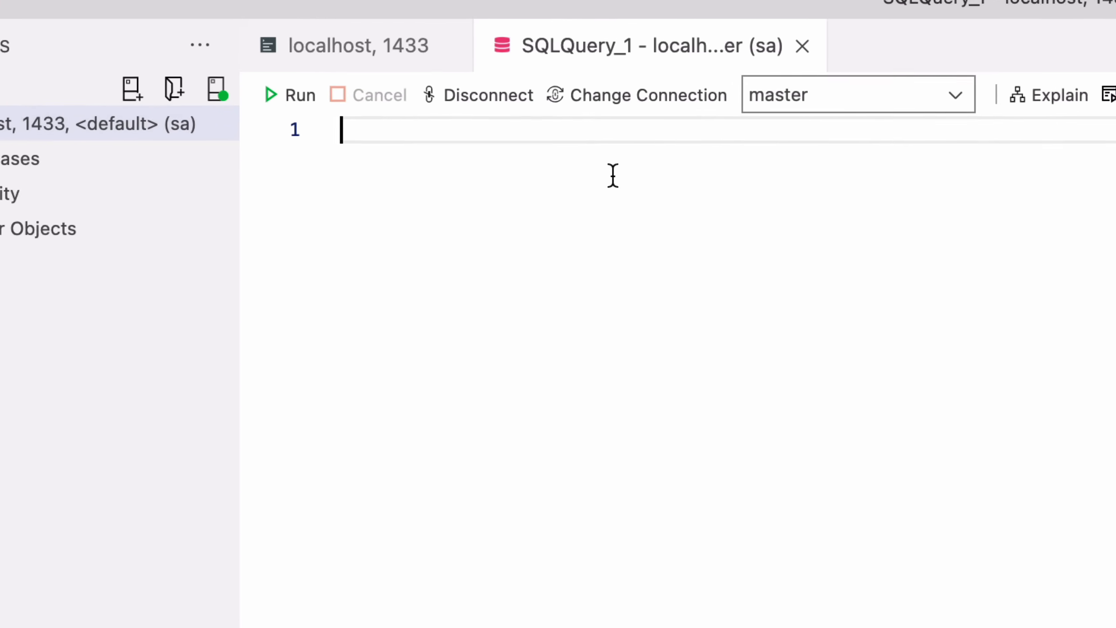
{"action": "type", "text": "SELECT @@VER"}
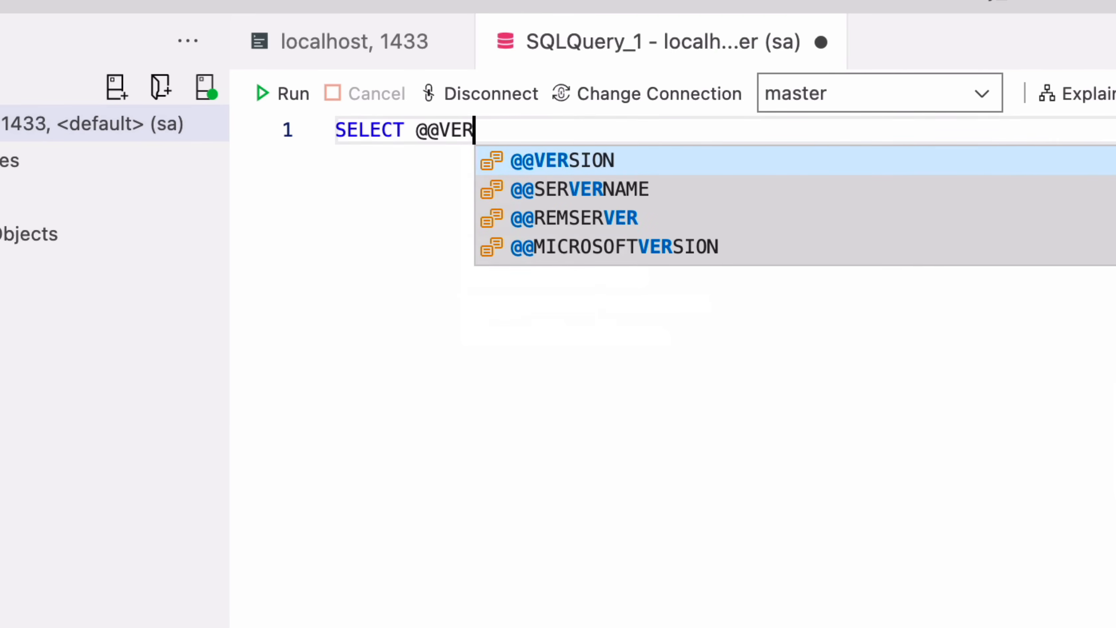
{"action": "key", "text": "Tab"}
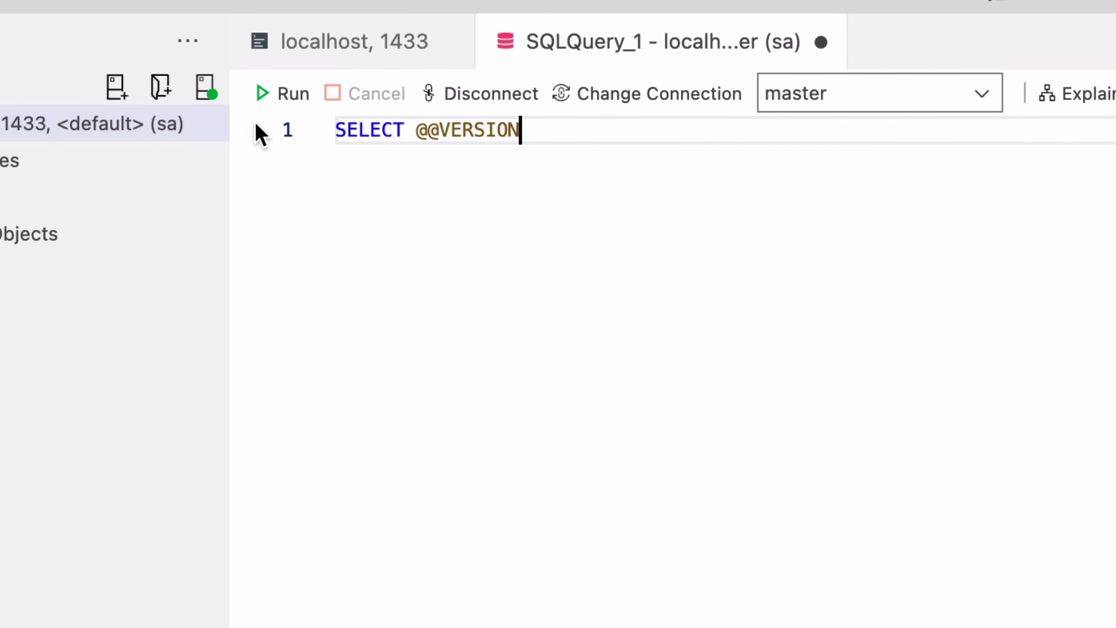
{"action": "left_click", "coordinate": [262, 93]}
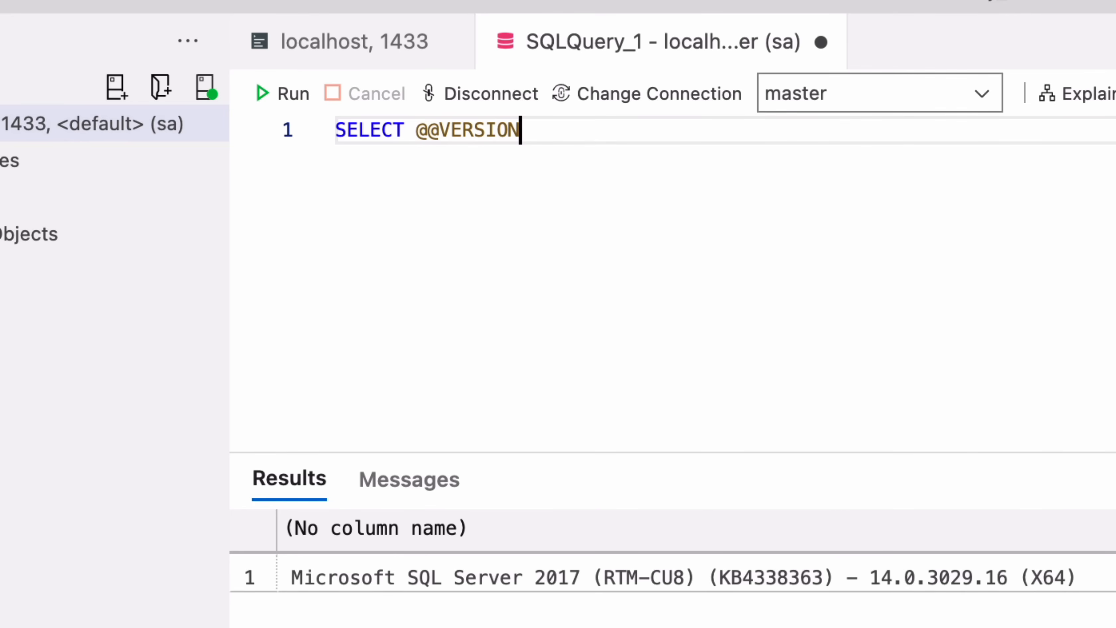
{"action": "mouse_move", "coordinate": [854, 442]}
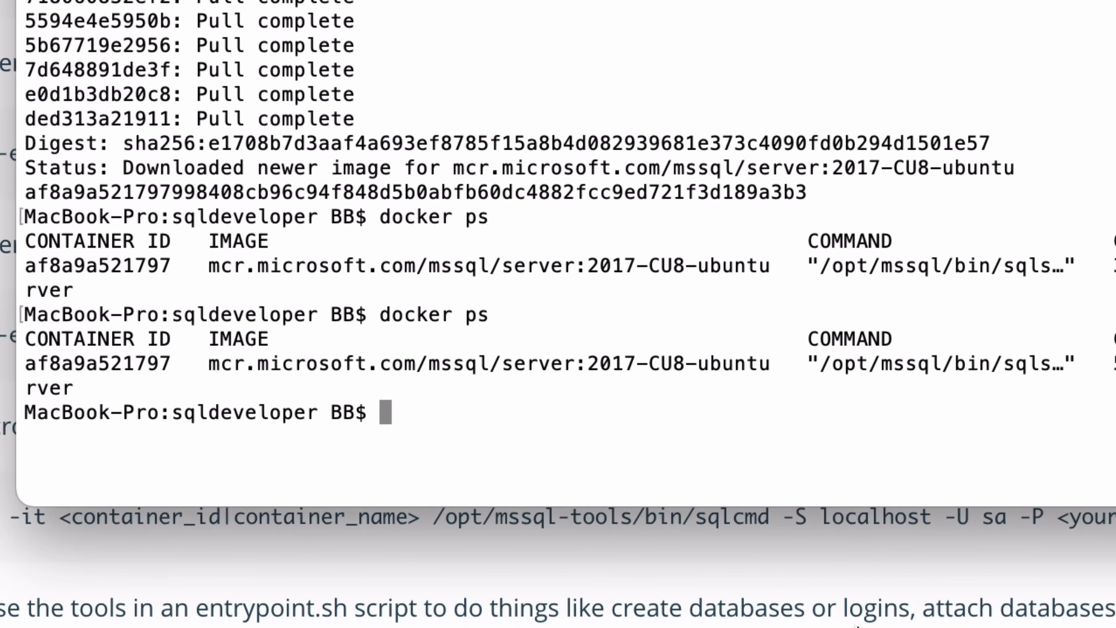
Step: Stop the sqlserver container and verify docker ps lists no running containers
{"action": "type", "text": "docker stop sqlserver"}
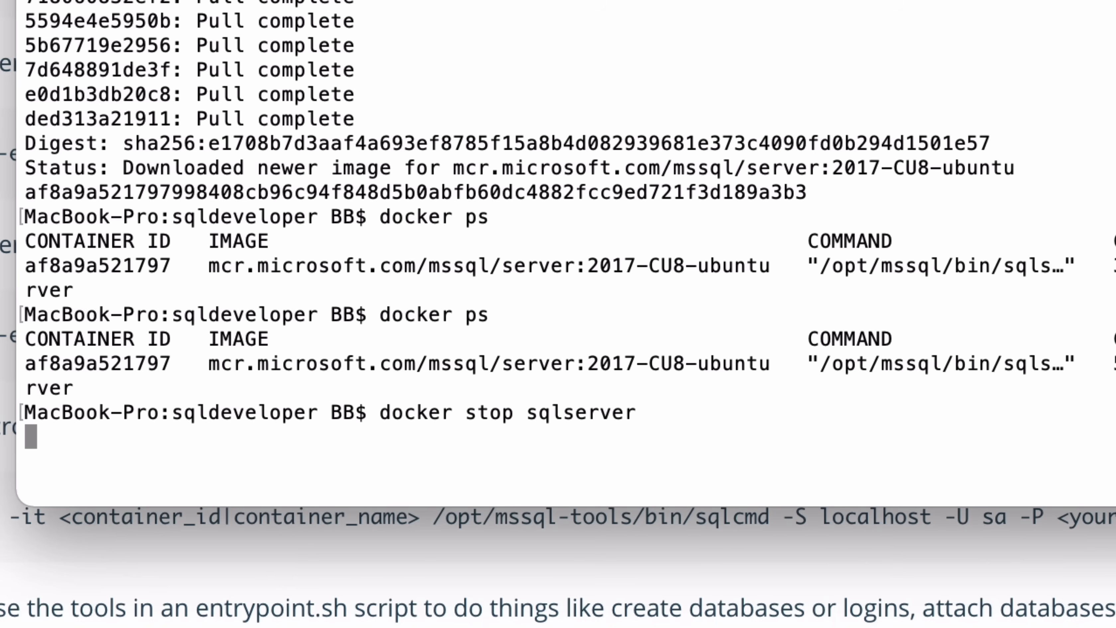
{"action": "type", "text": "docker ps"}
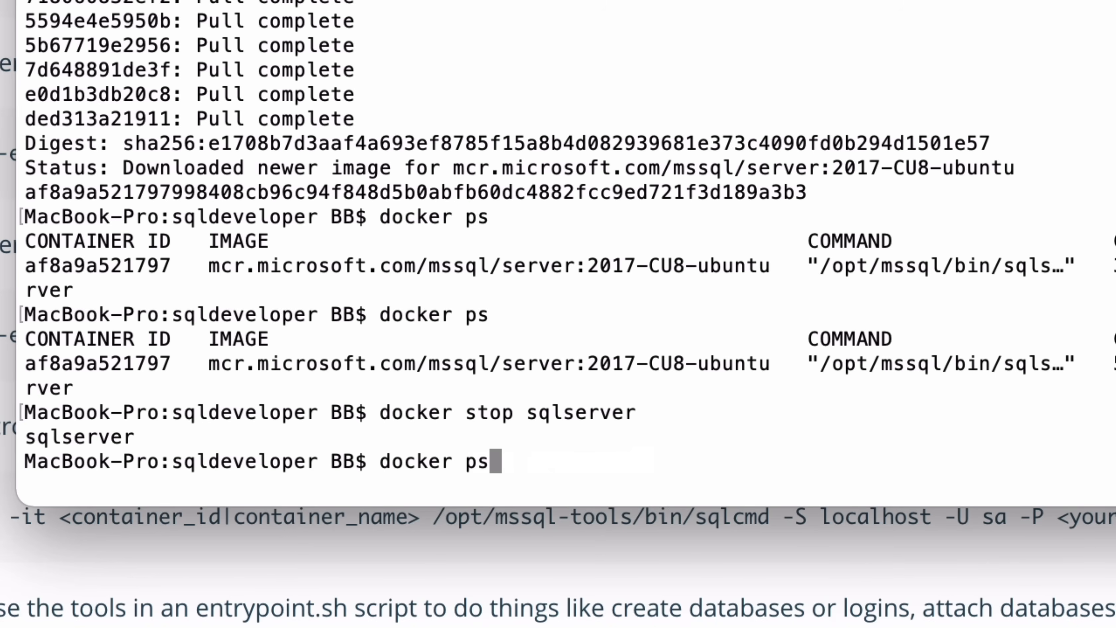
{"action": "key", "text": "Return"}
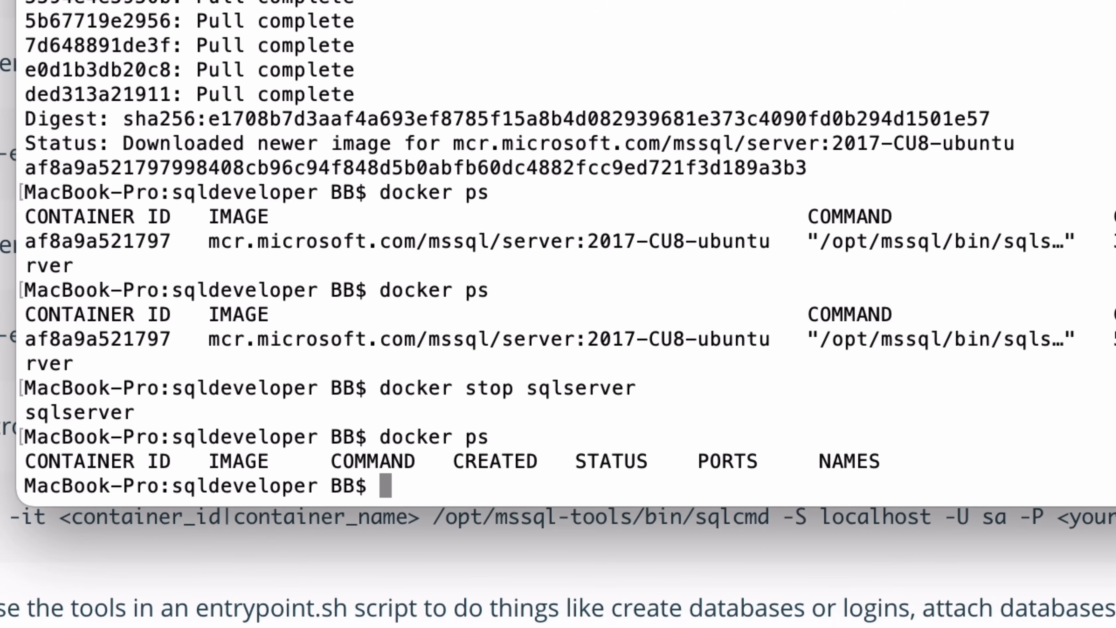